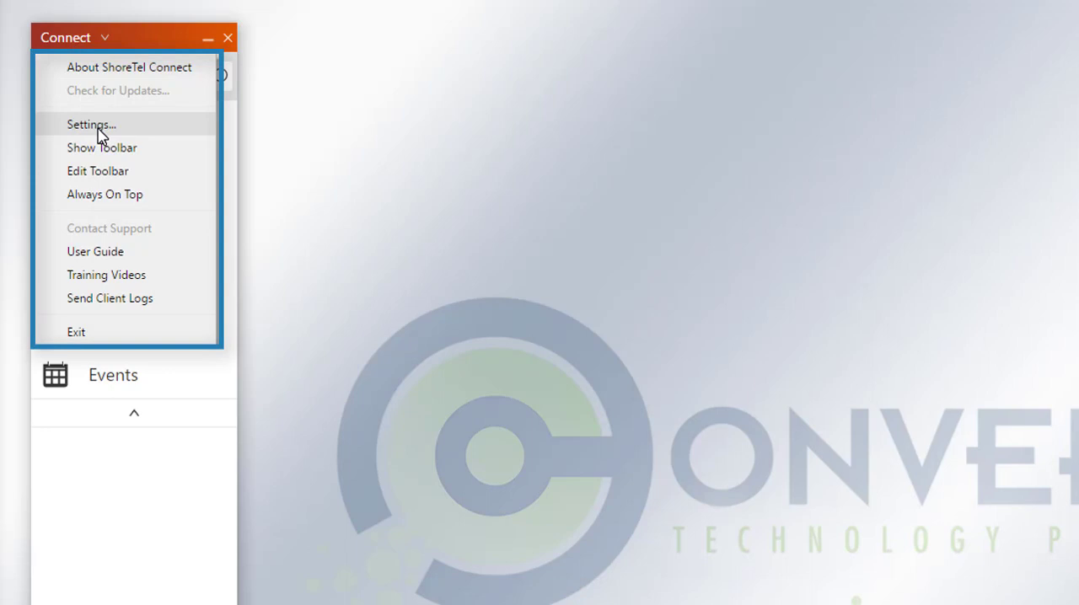
pyautogui.moveTo(105, 330)
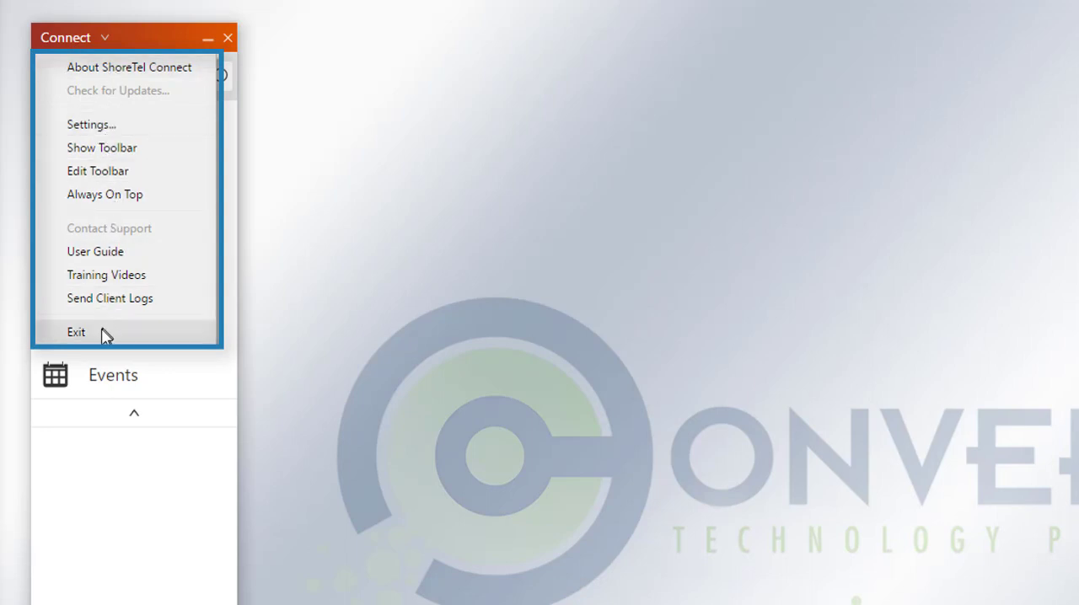
pyautogui.moveTo(100, 200)
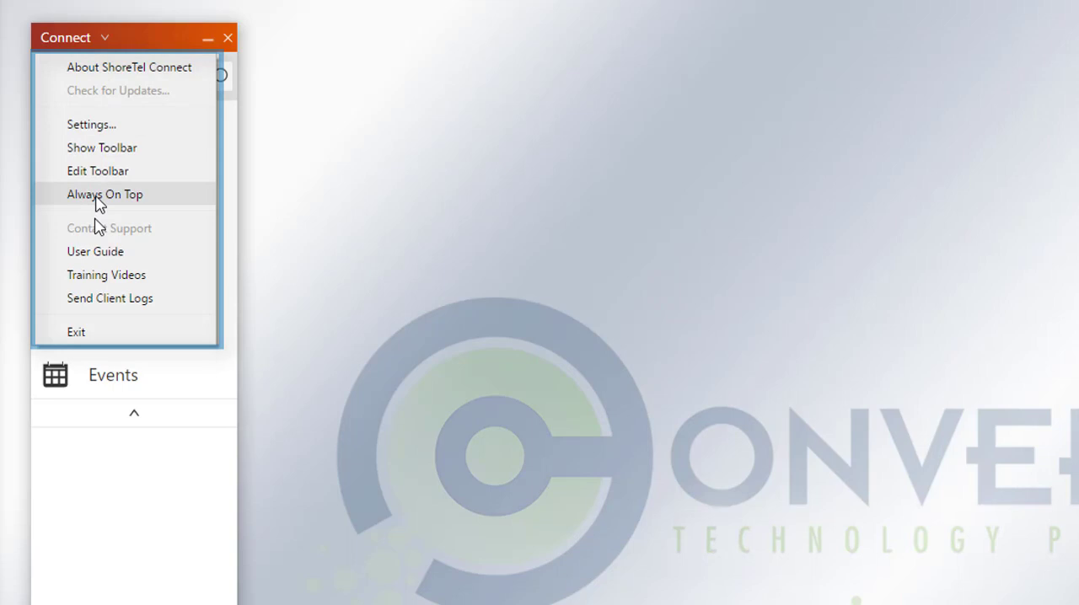
pyautogui.moveTo(133, 131)
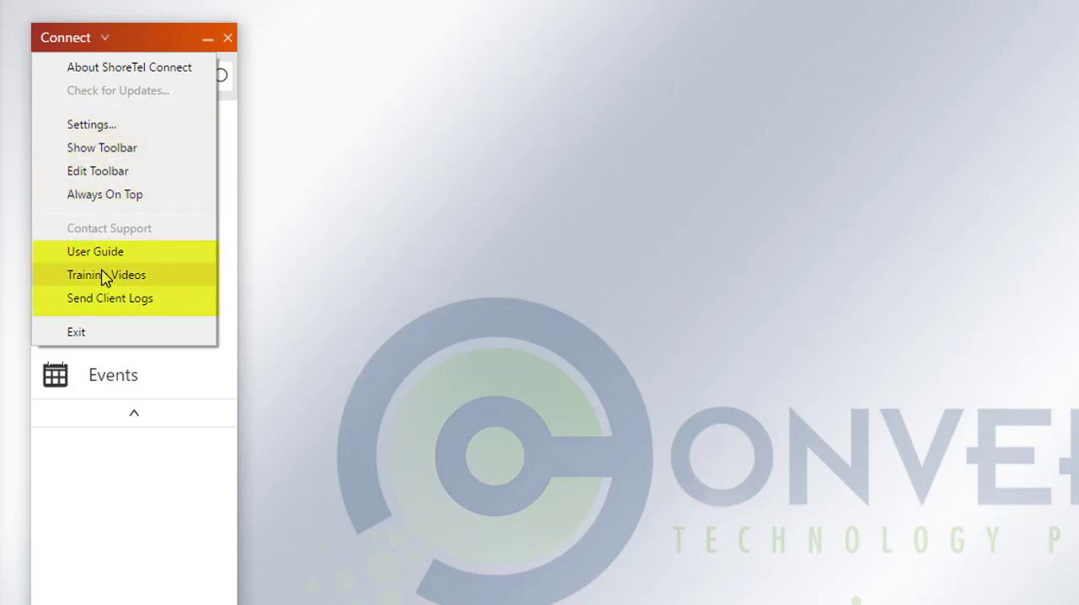
pyautogui.moveTo(145, 44)
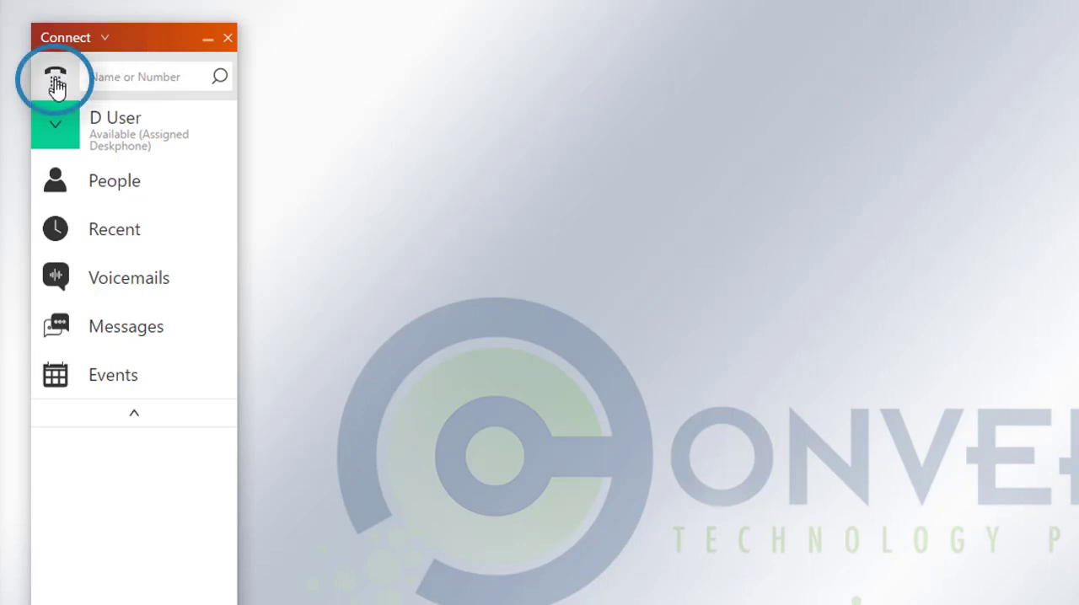
# - Review the dial pad, directory search, availability status list and incoming call assignment details
pyautogui.click(54, 78)
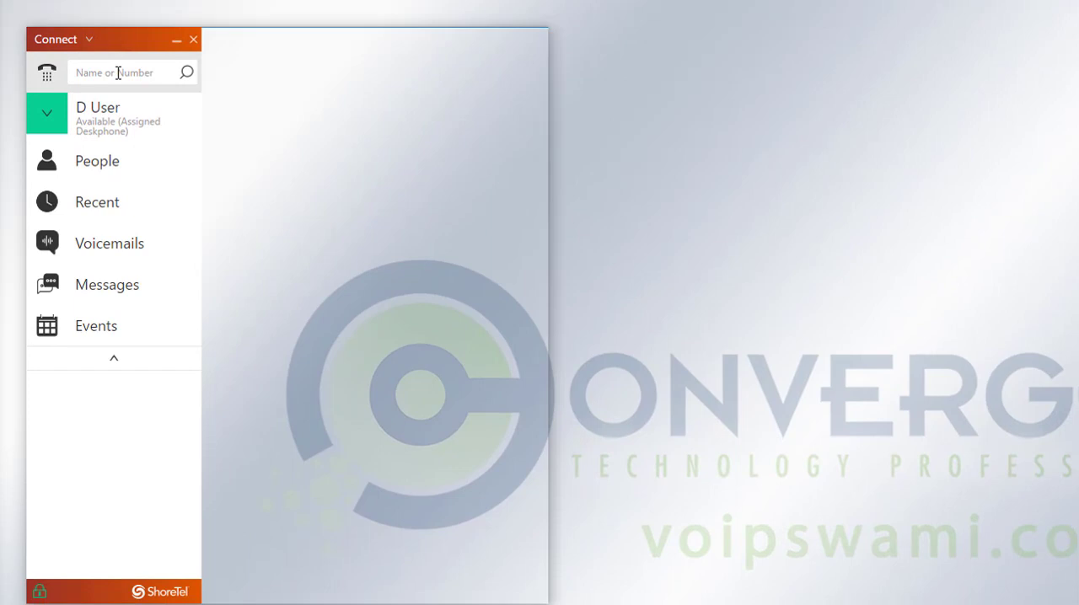
pyautogui.click(127, 71)
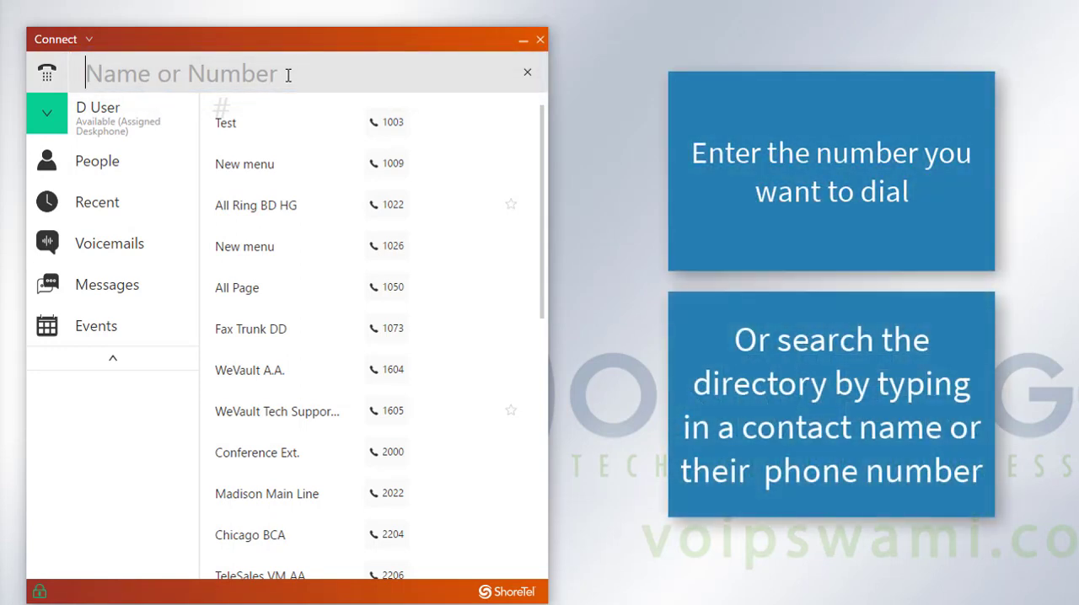
pyautogui.moveTo(307, 210)
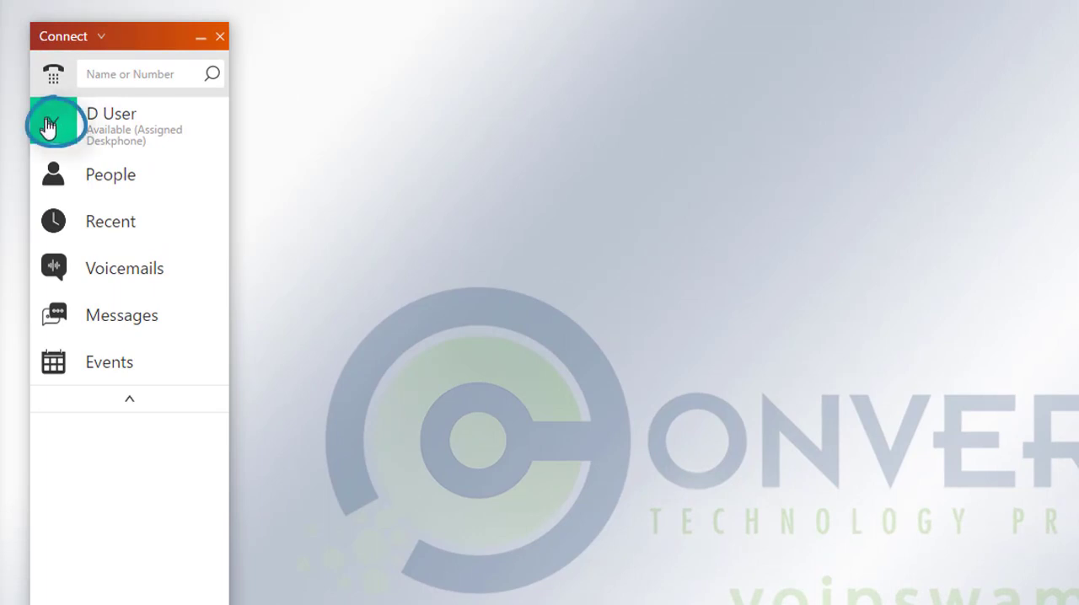
pyautogui.click(54, 122)
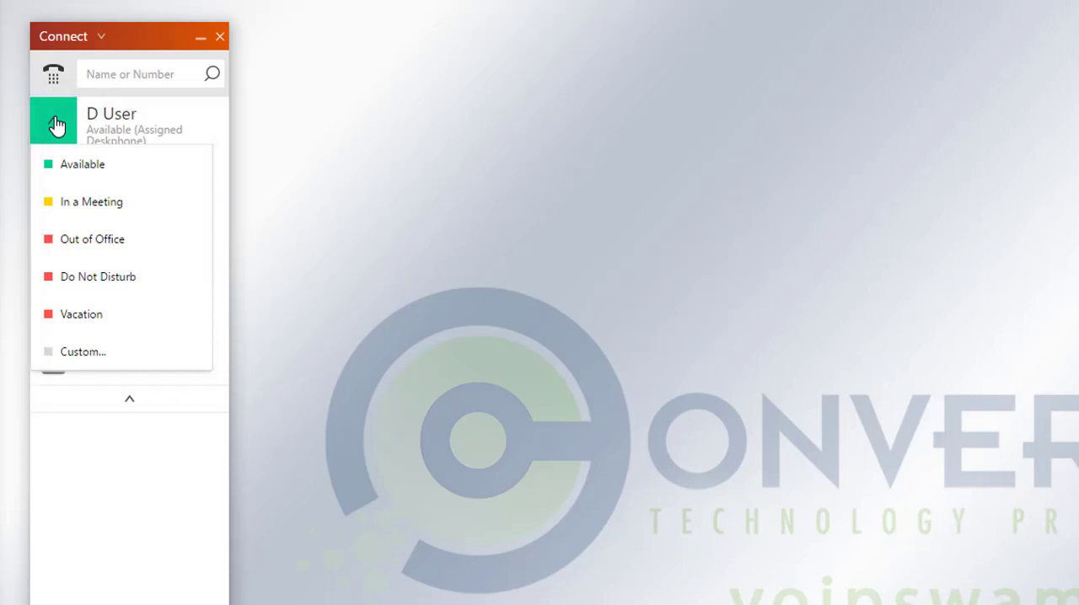
pyautogui.moveTo(76, 261)
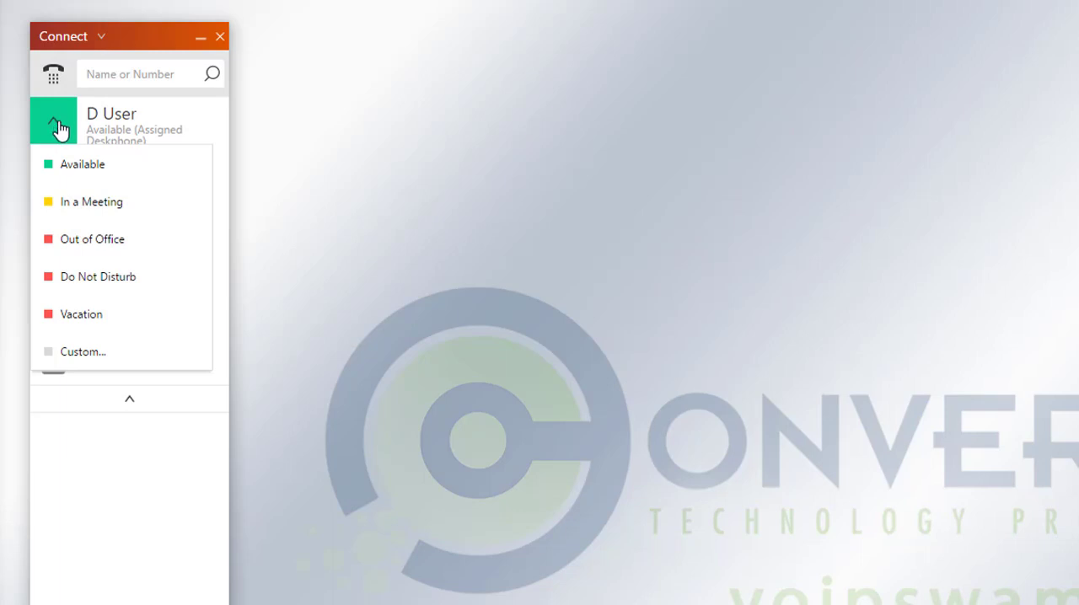
pyautogui.click(54, 121)
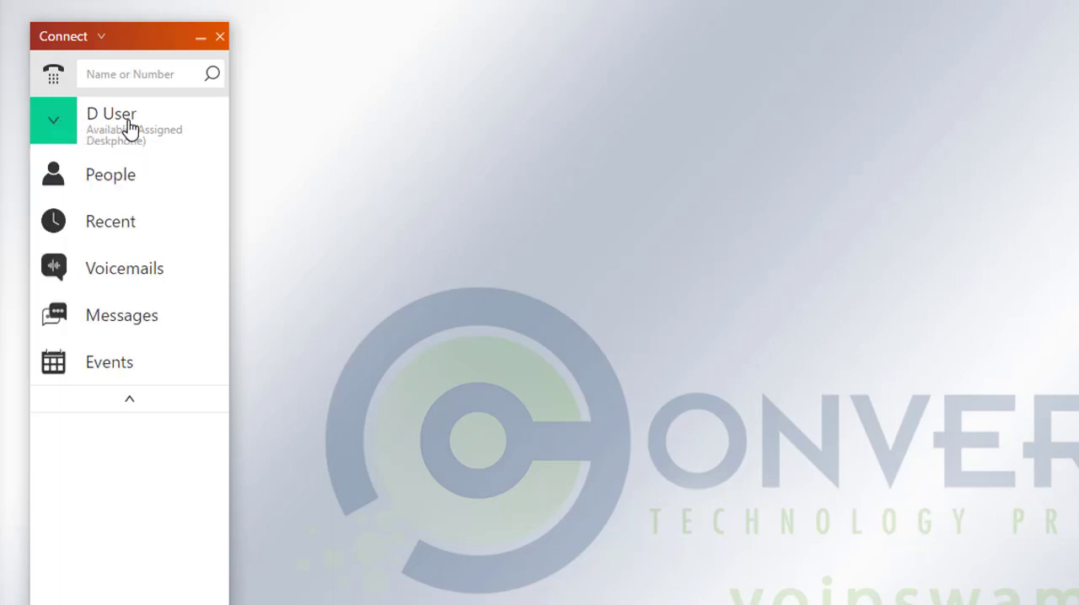
pyautogui.moveTo(169, 121)
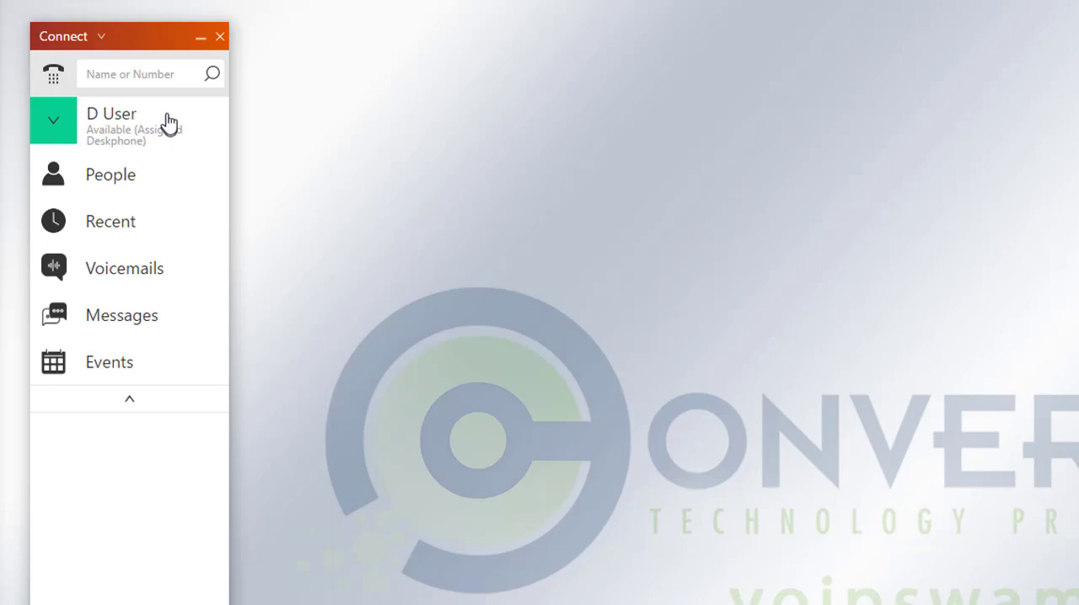
pyautogui.click(110, 127)
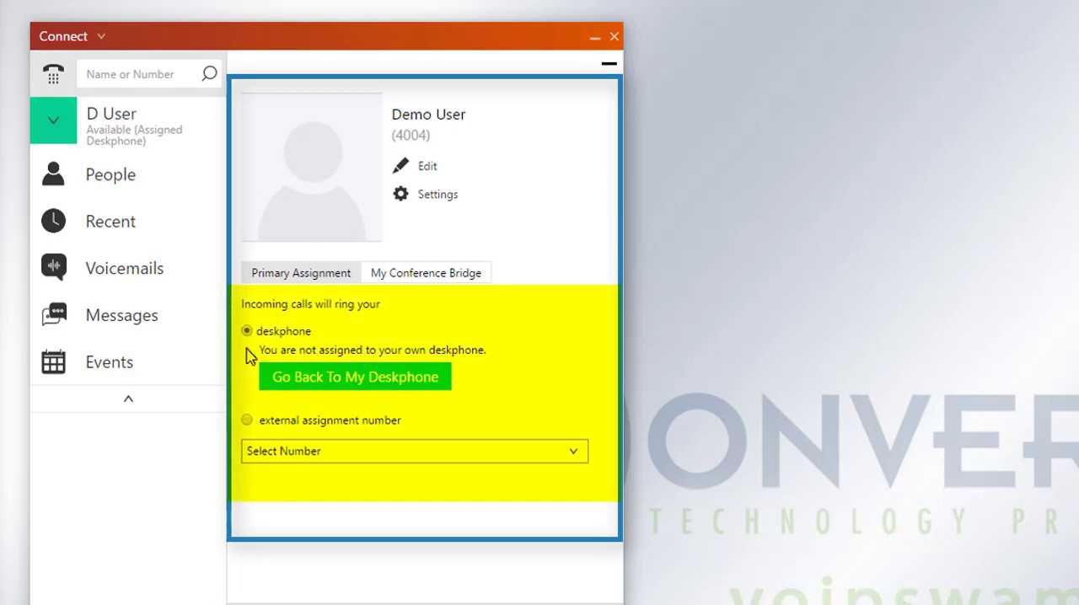
pyautogui.moveTo(242, 435)
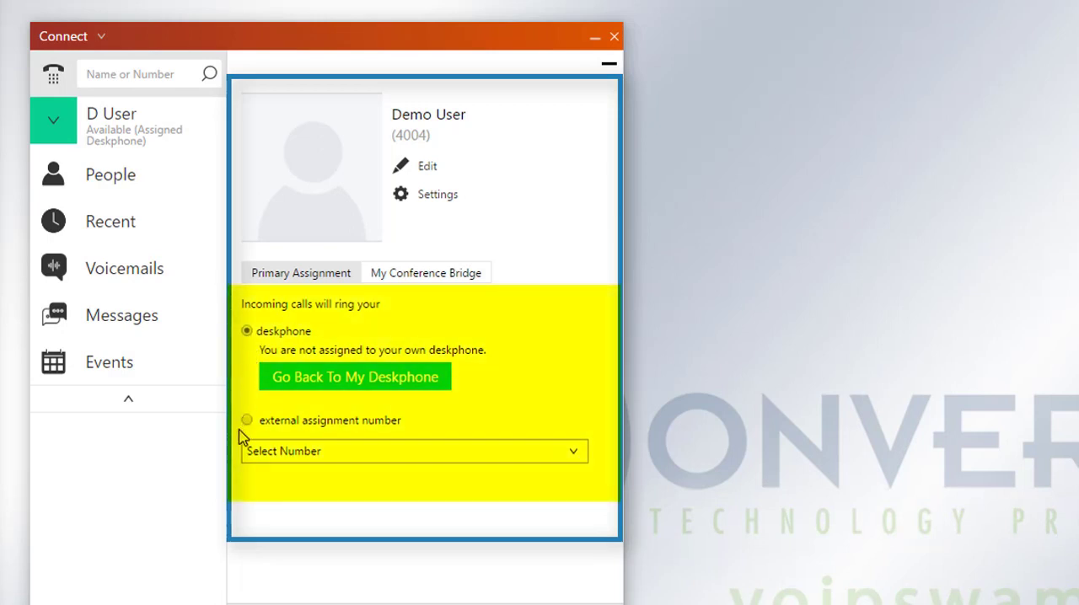
pyautogui.moveTo(474, 344)
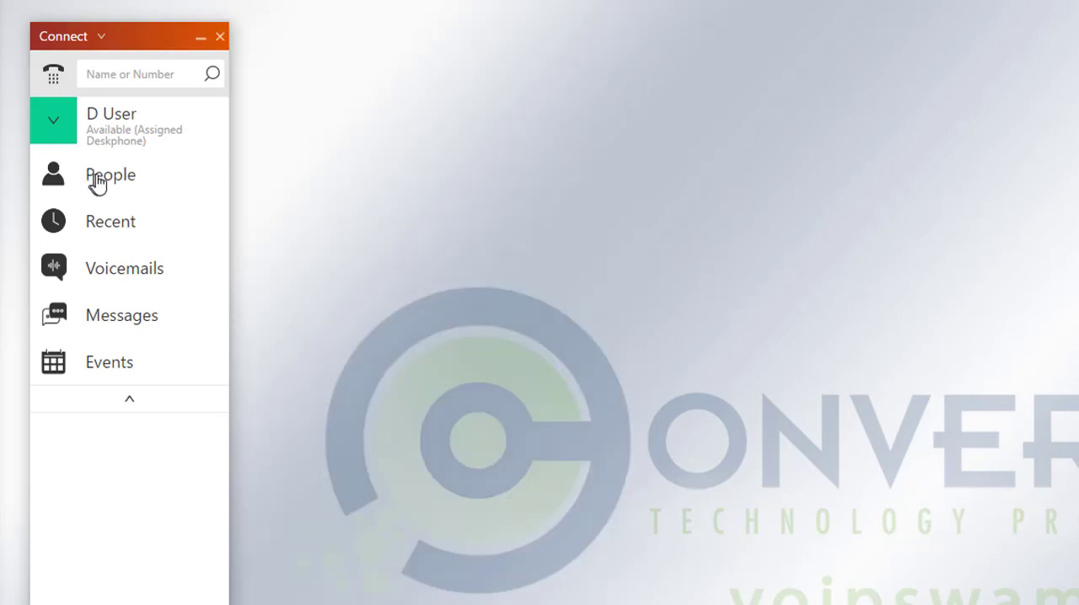
# - View the People favorites list and its empty Groups view
pyautogui.click(112, 173)
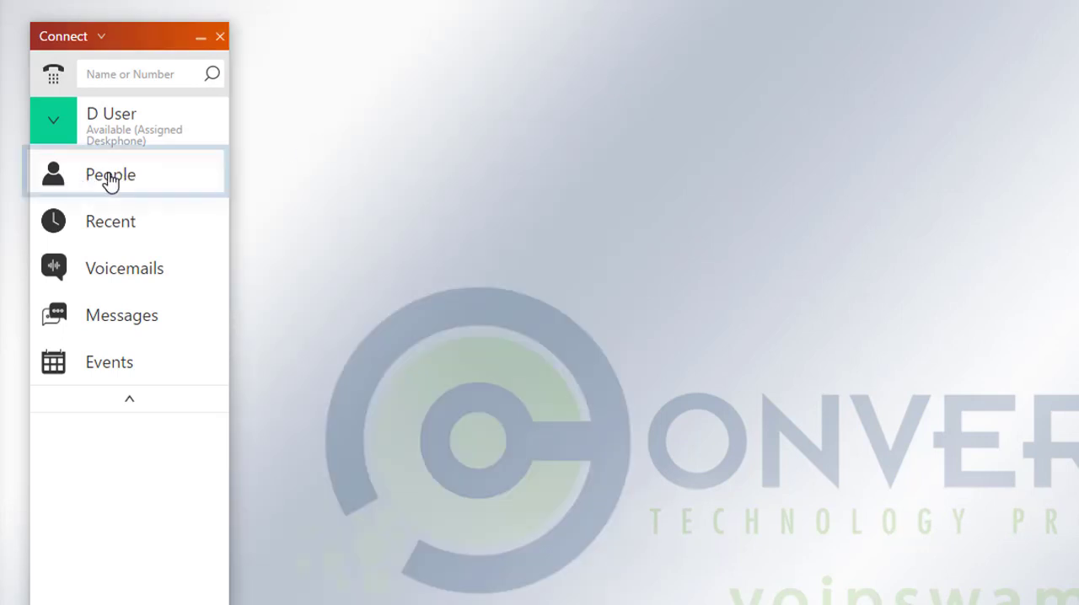
pyautogui.click(109, 173)
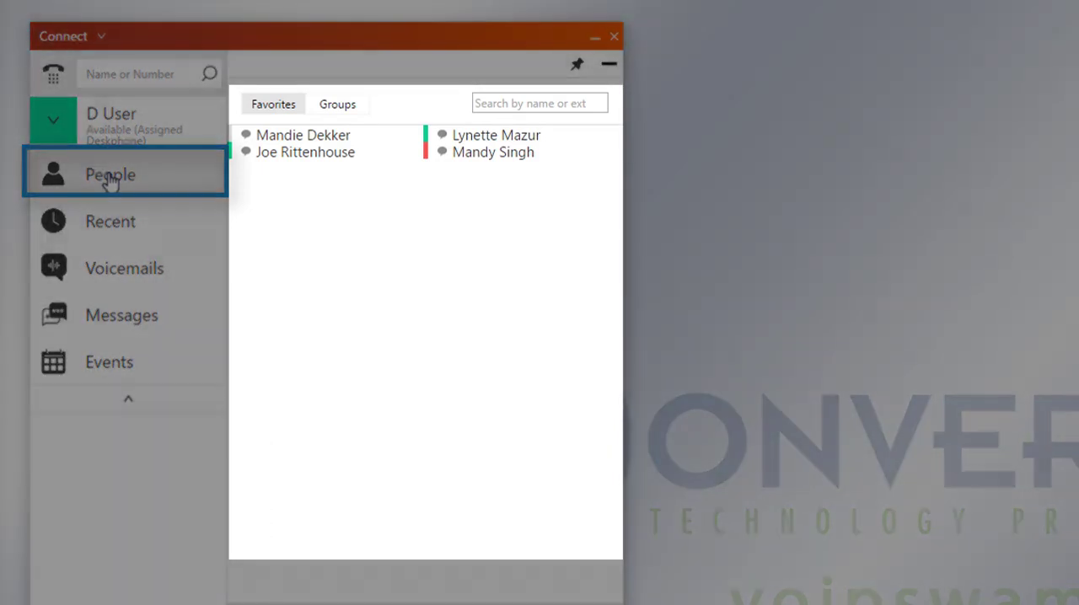
pyautogui.moveTo(403, 180)
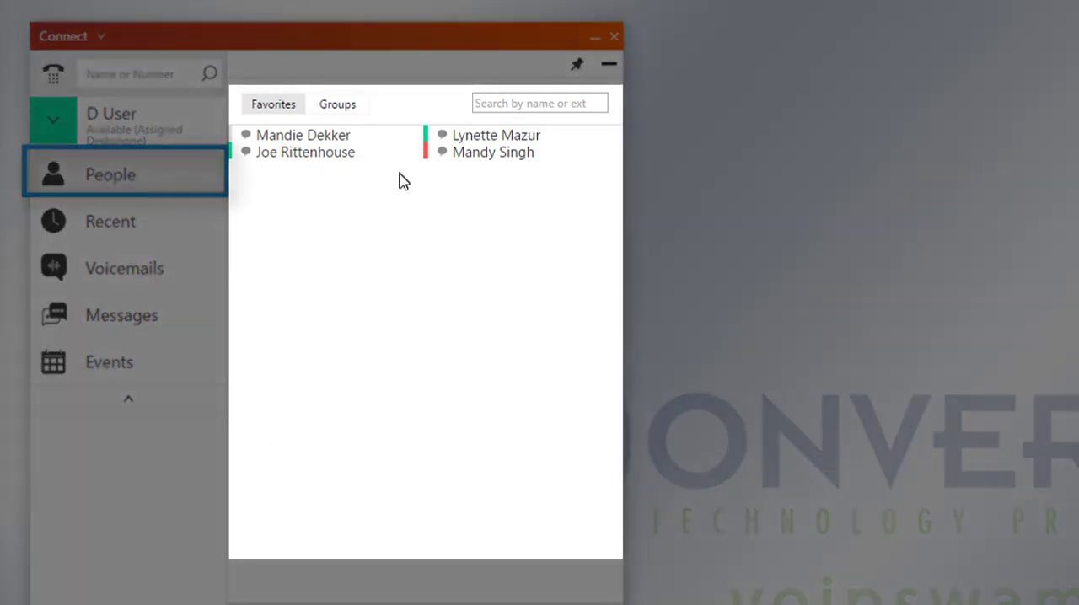
pyautogui.moveTo(357, 187)
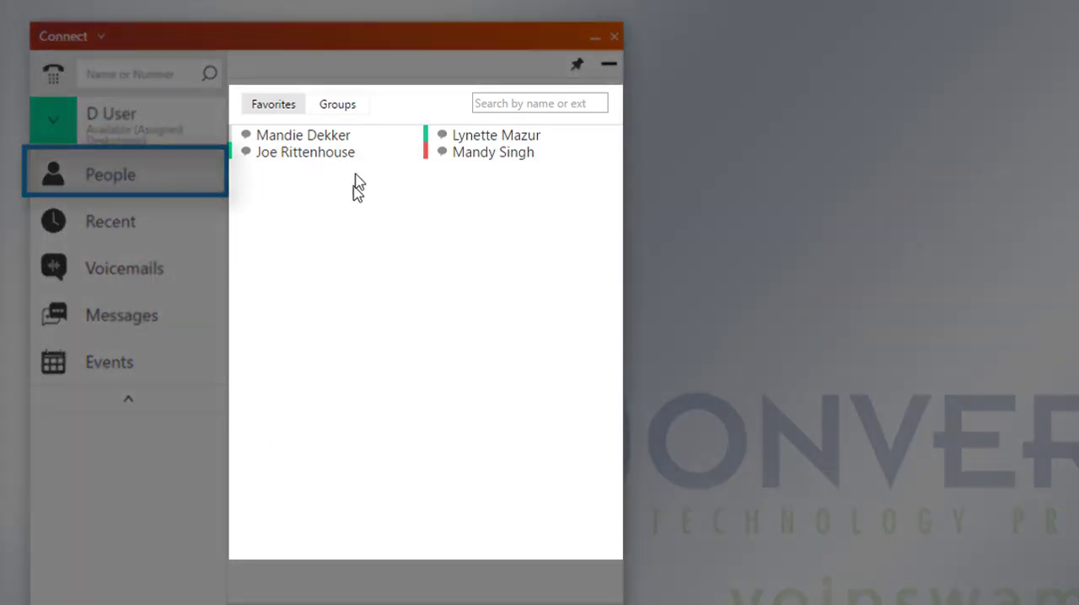
pyautogui.click(337, 105)
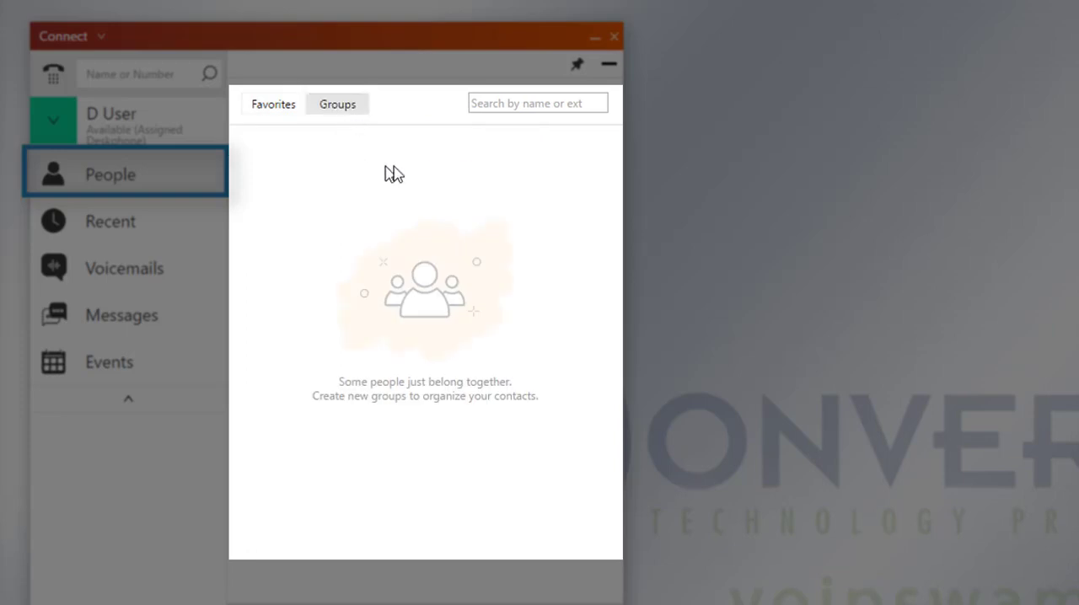
pyautogui.moveTo(375, 209)
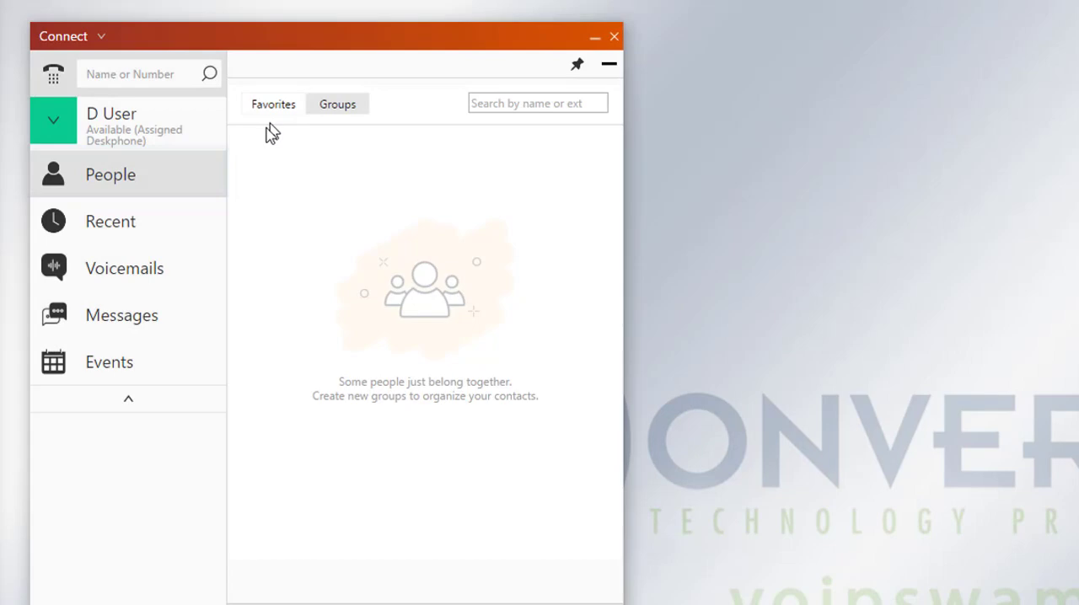
# - Review the Recent call history's All and Missed views and select the newest Unavailable caller entry
pyautogui.click(112, 221)
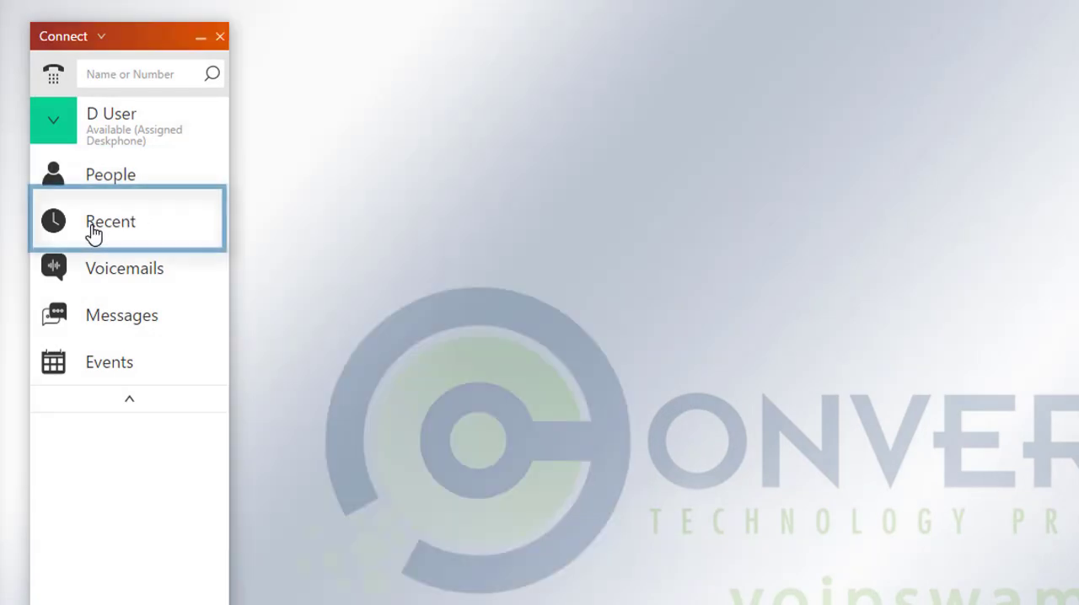
pyautogui.click(109, 220)
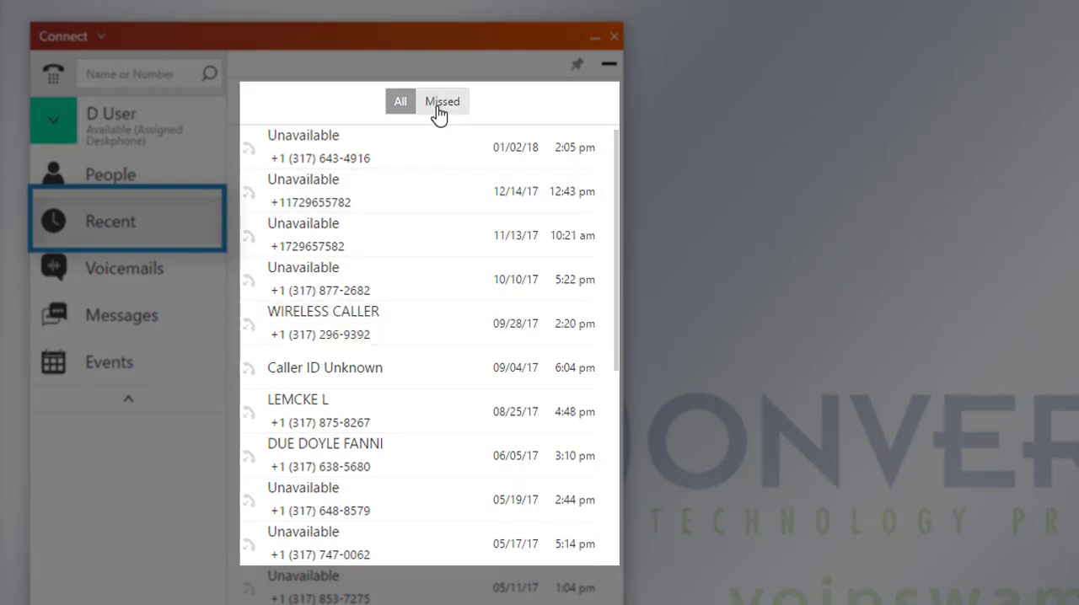
pyautogui.click(442, 101)
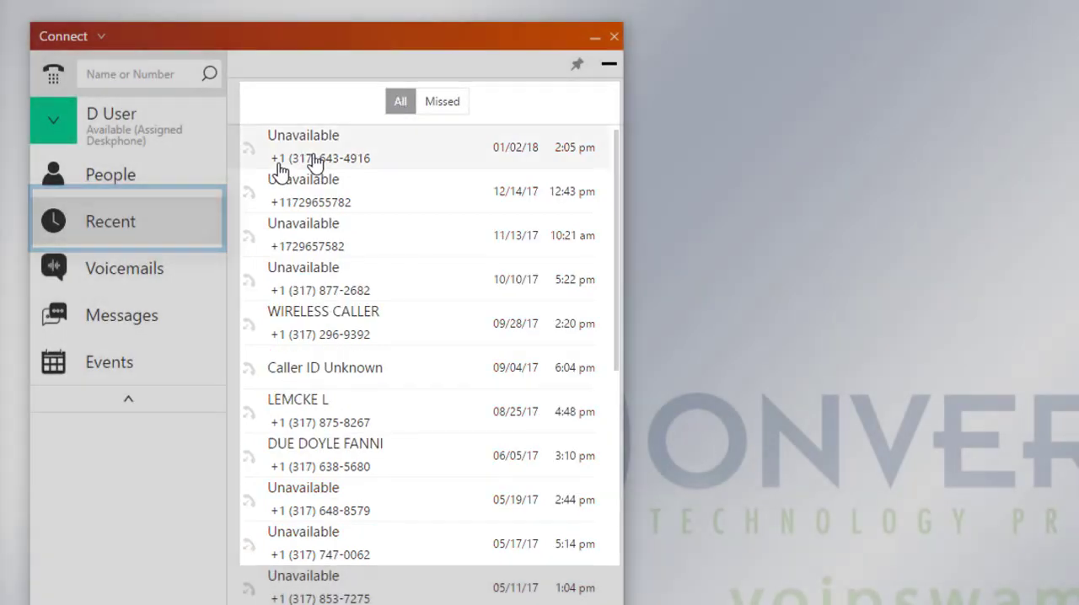
pyautogui.click(125, 268)
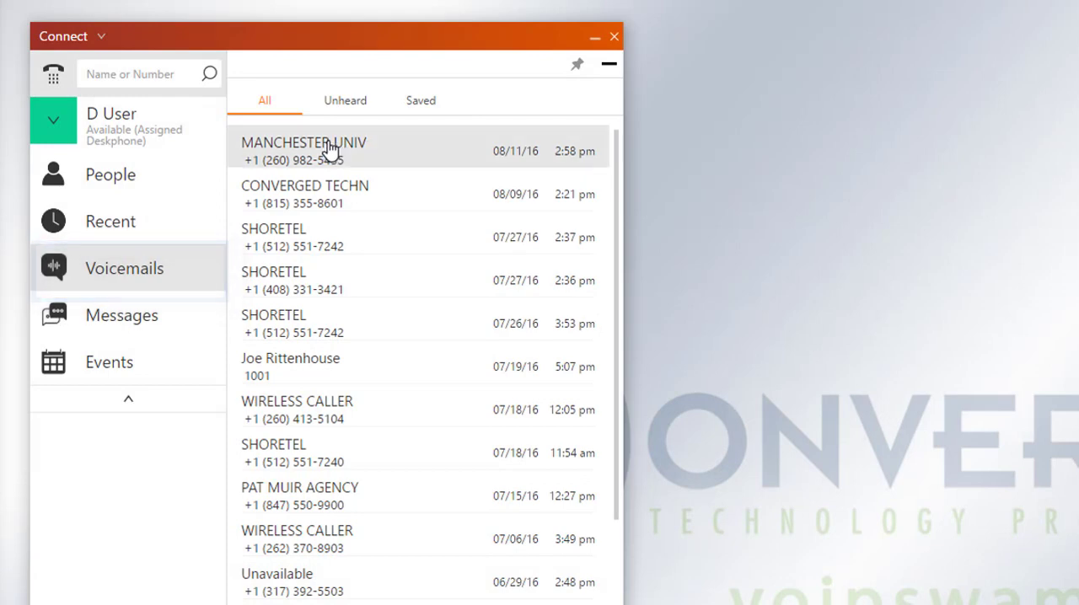
pyautogui.click(303, 152)
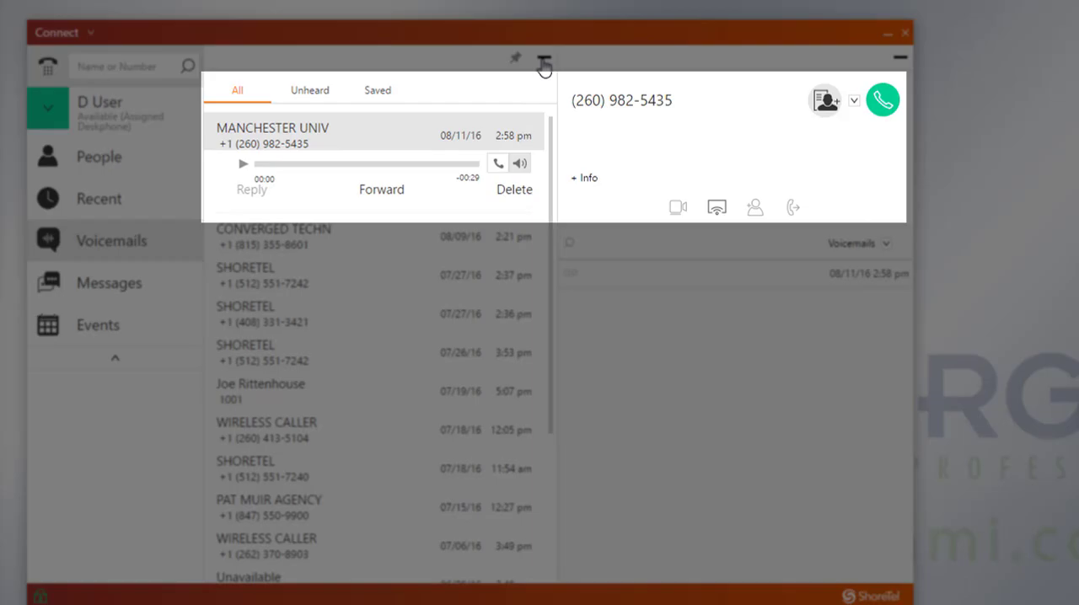
# - View the empty Messages conversations panel, then switch to the Events view
pyautogui.click(128, 369)
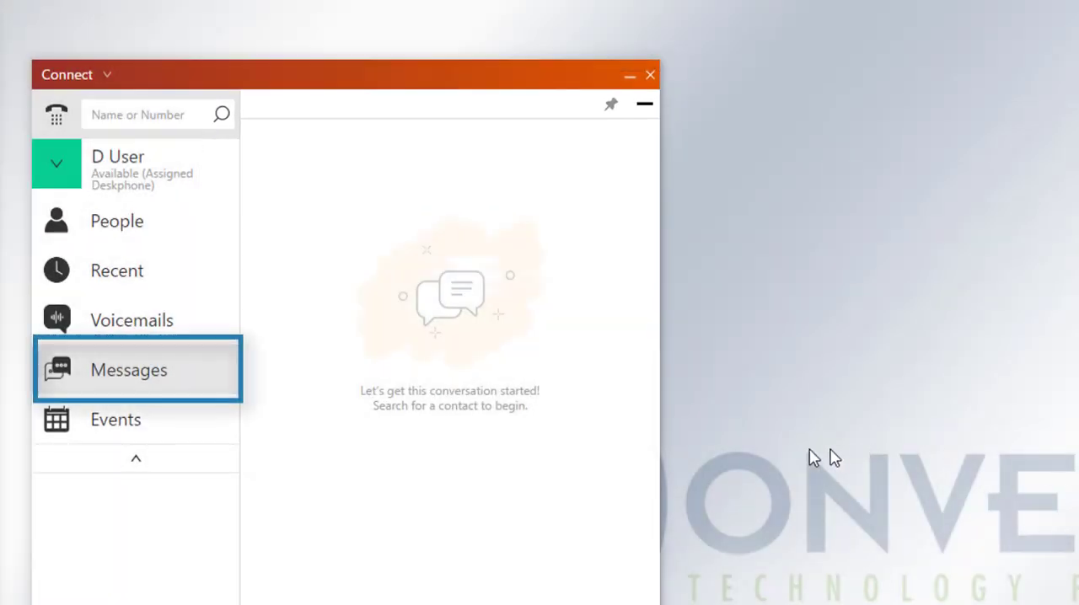
pyautogui.moveTo(502, 502)
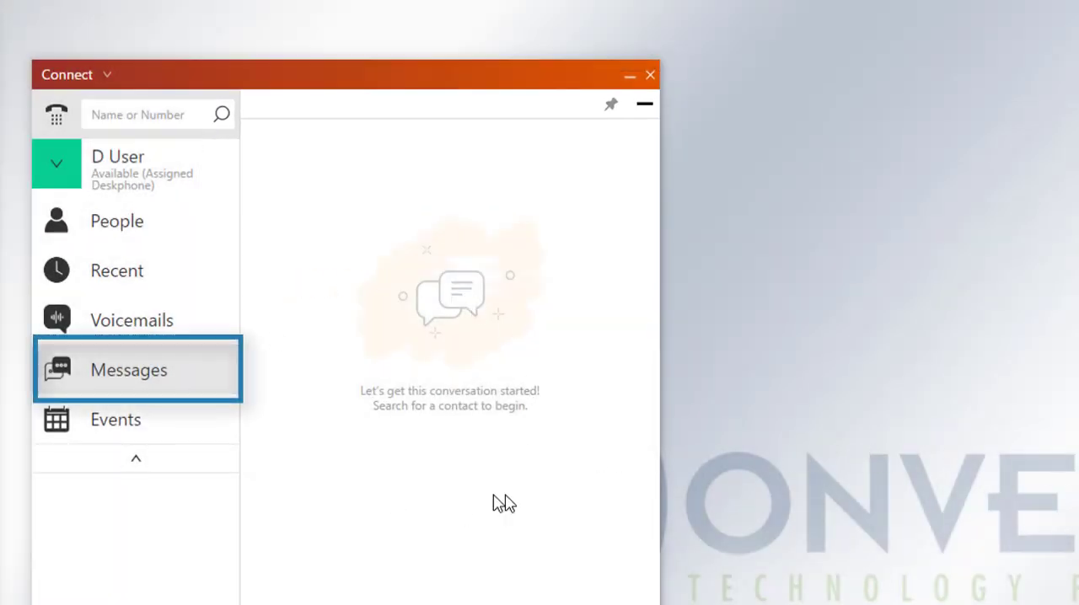
pyautogui.moveTo(516, 243)
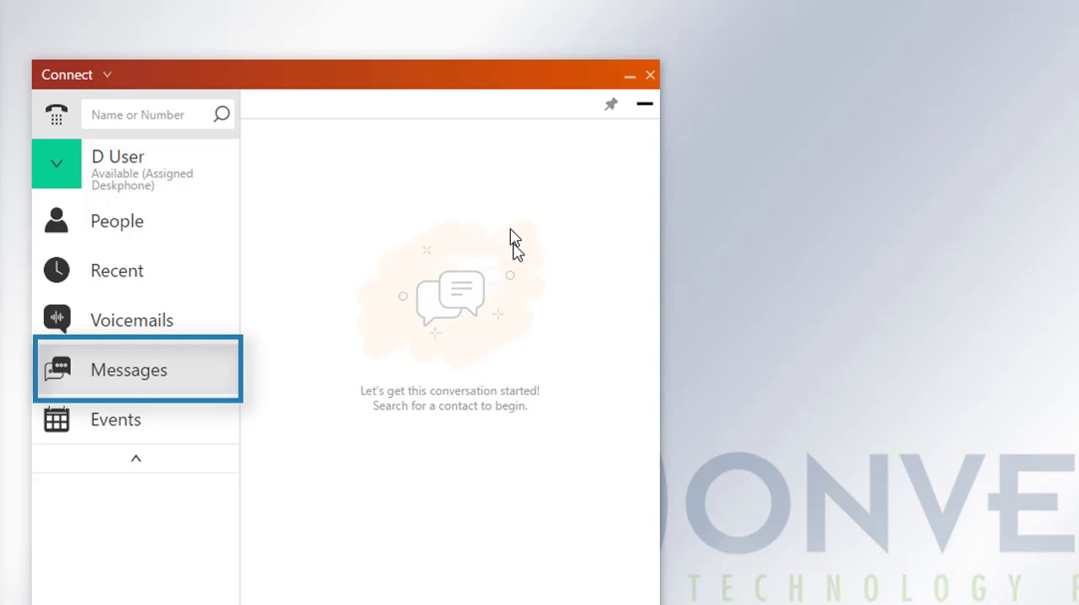
pyautogui.moveTo(329, 84)
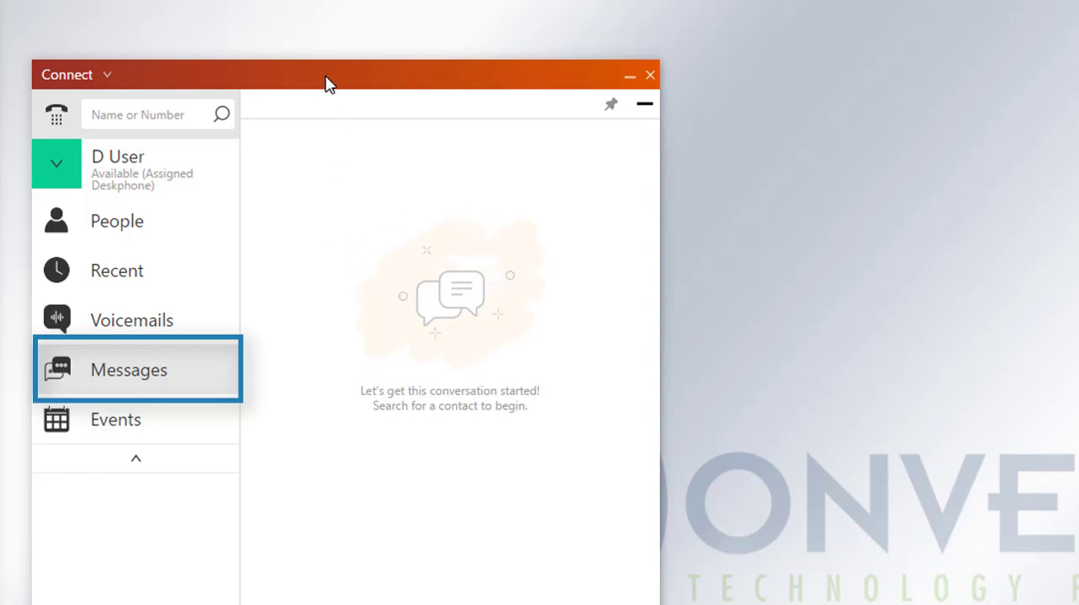
pyautogui.moveTo(143, 435)
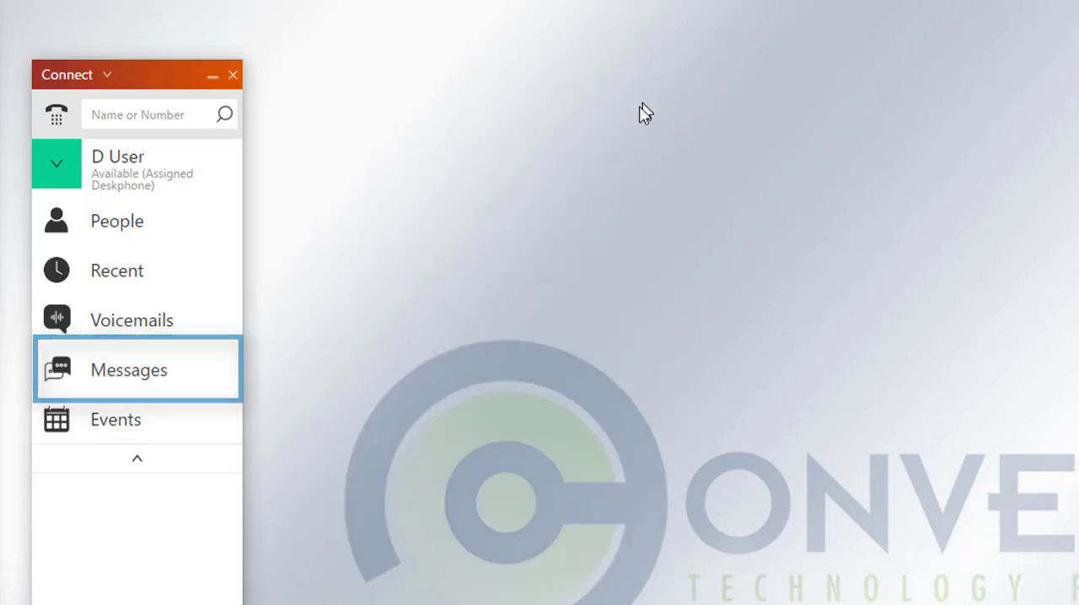
pyautogui.click(115, 419)
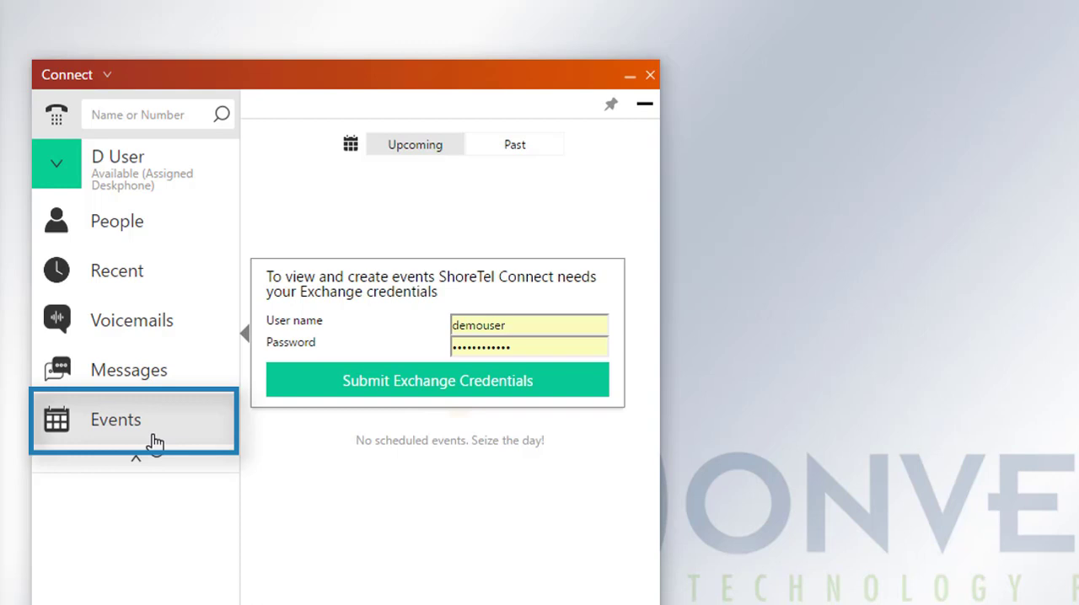
pyautogui.moveTo(159, 429)
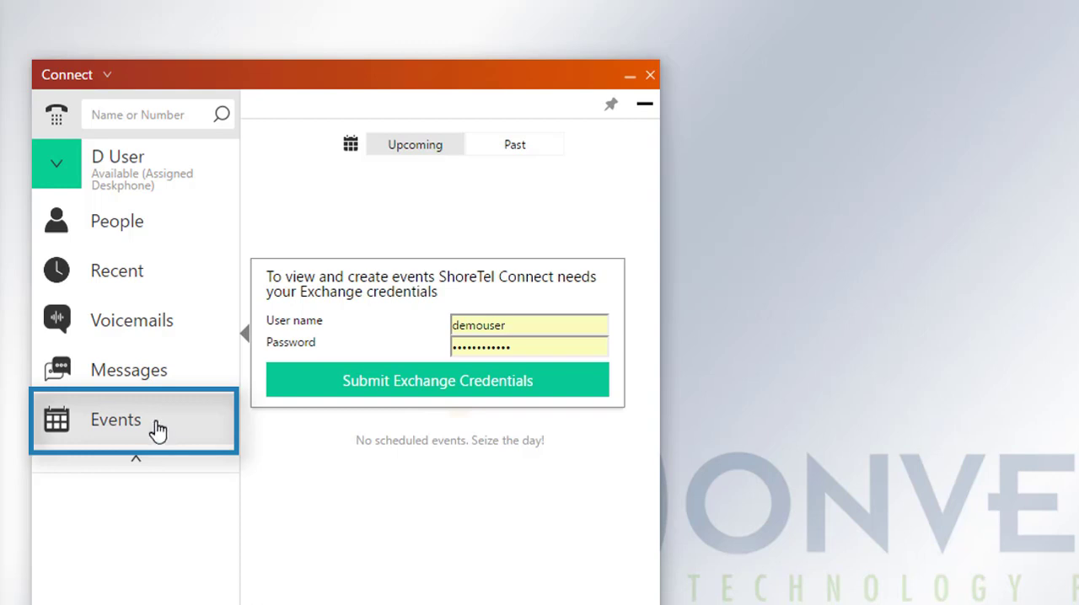
pyautogui.moveTo(179, 403)
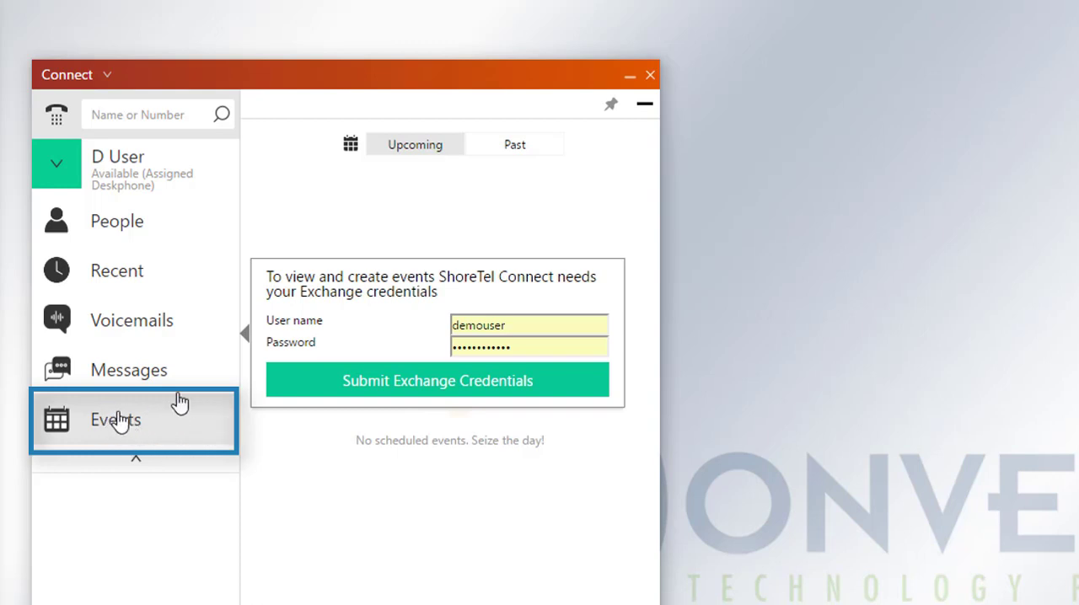
pyautogui.moveTo(649, 114)
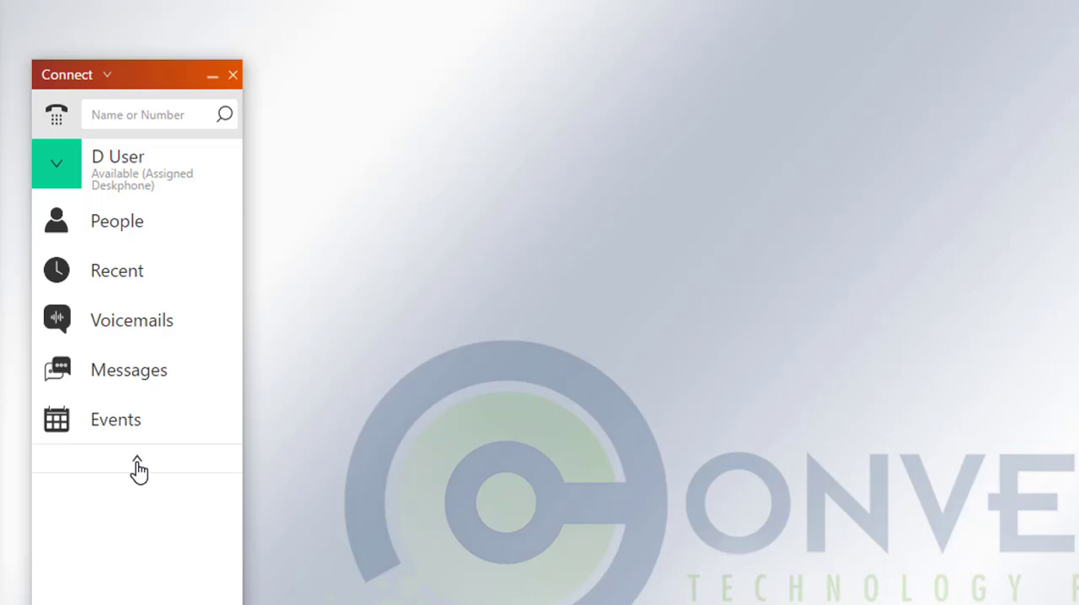
# - Collapse the navigation list to its compact icon-only layout
pyautogui.click(137, 462)
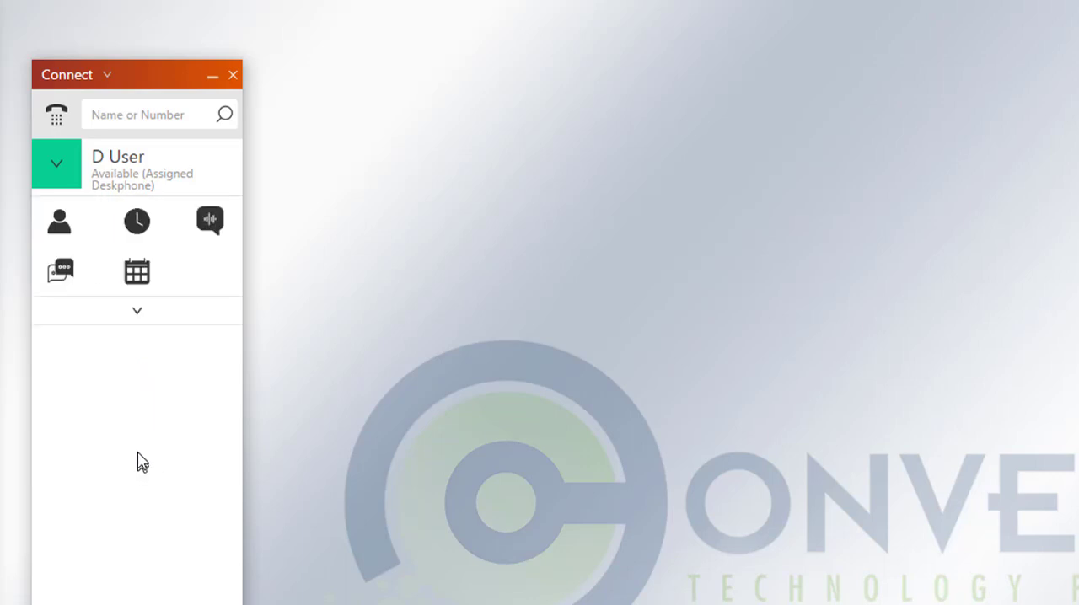
pyautogui.moveTo(165, 234)
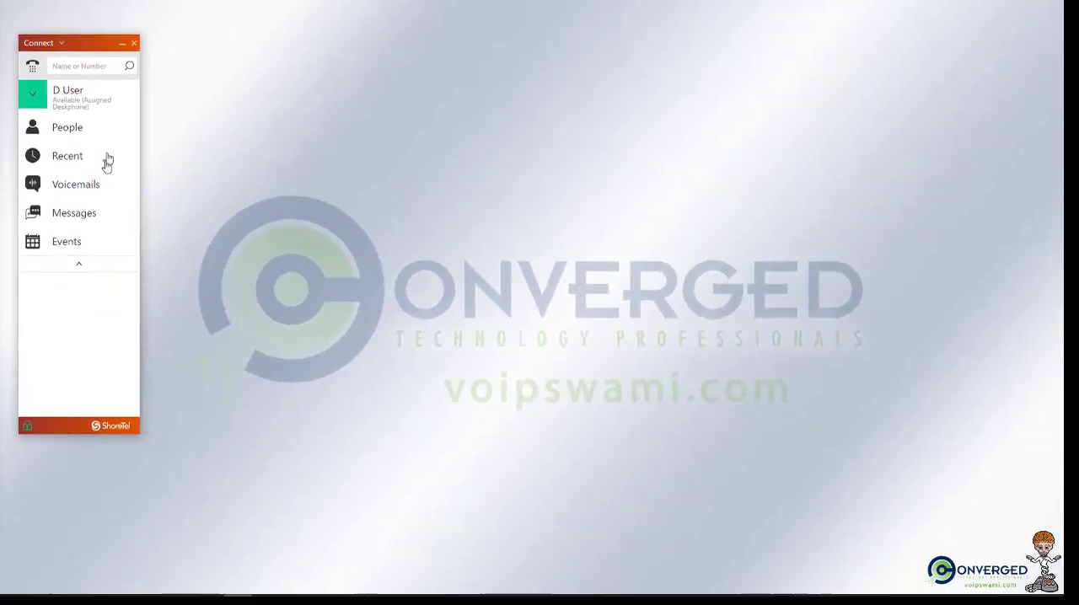
pyautogui.moveTo(690, 357)
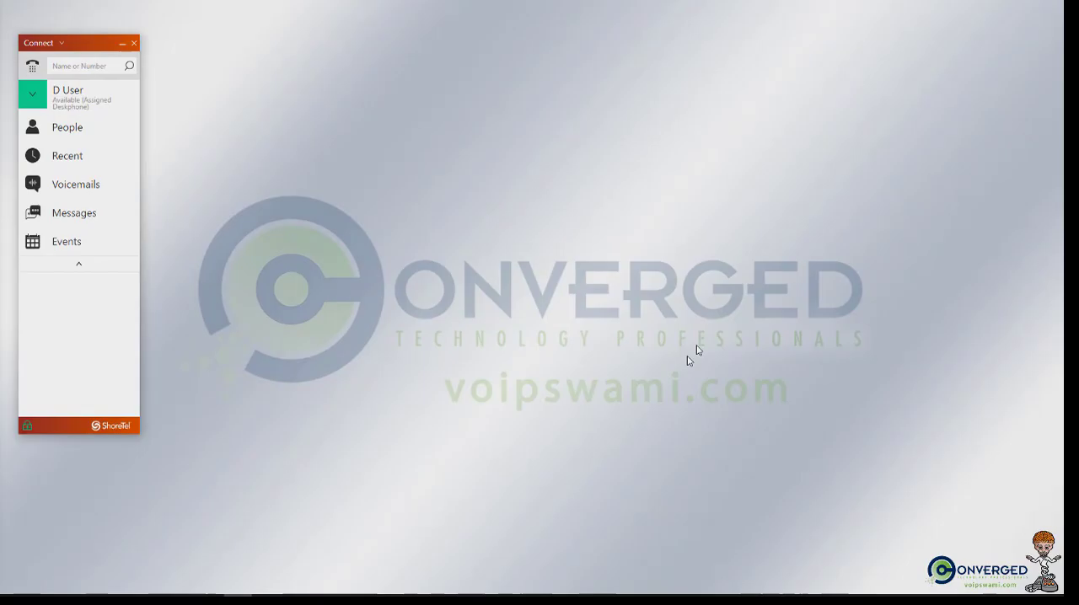